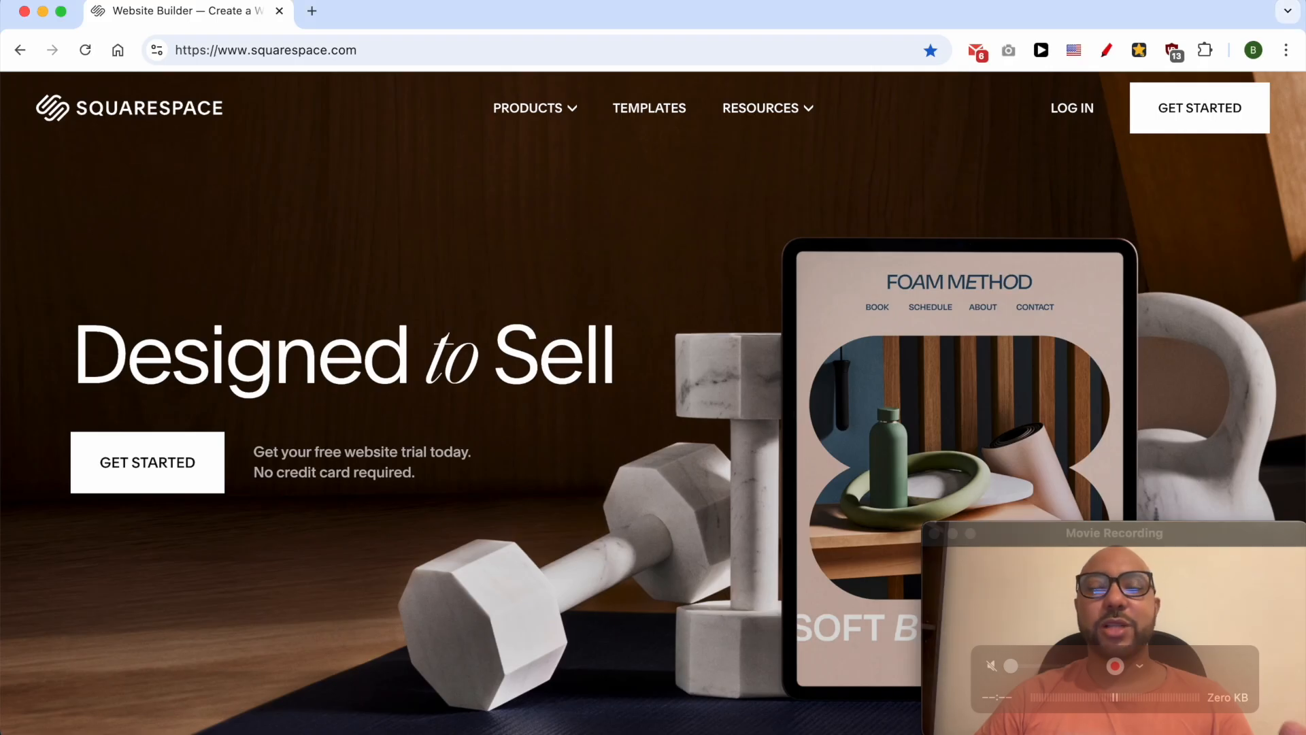
mouse_move(223, 165)
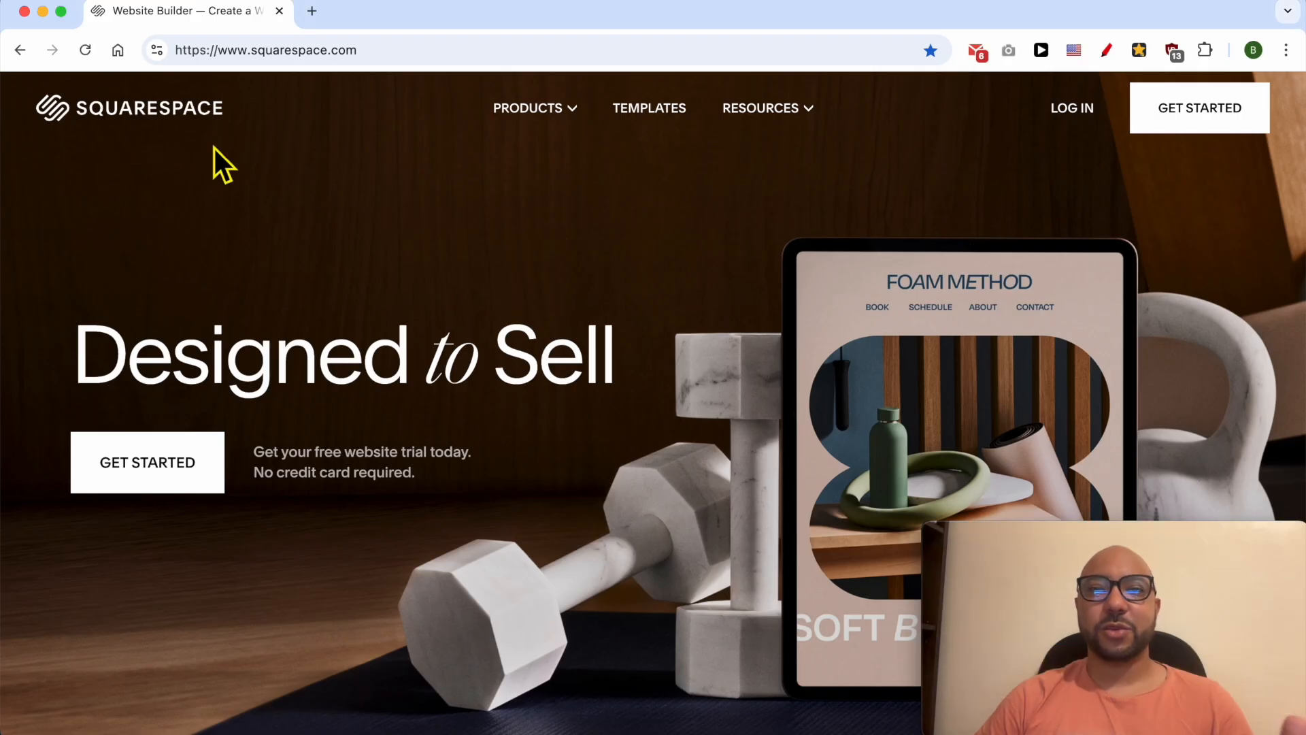
- Sign in from squarespace.com and land on the account dashboard with the Pine Retaurant site
left_click(1070, 107)
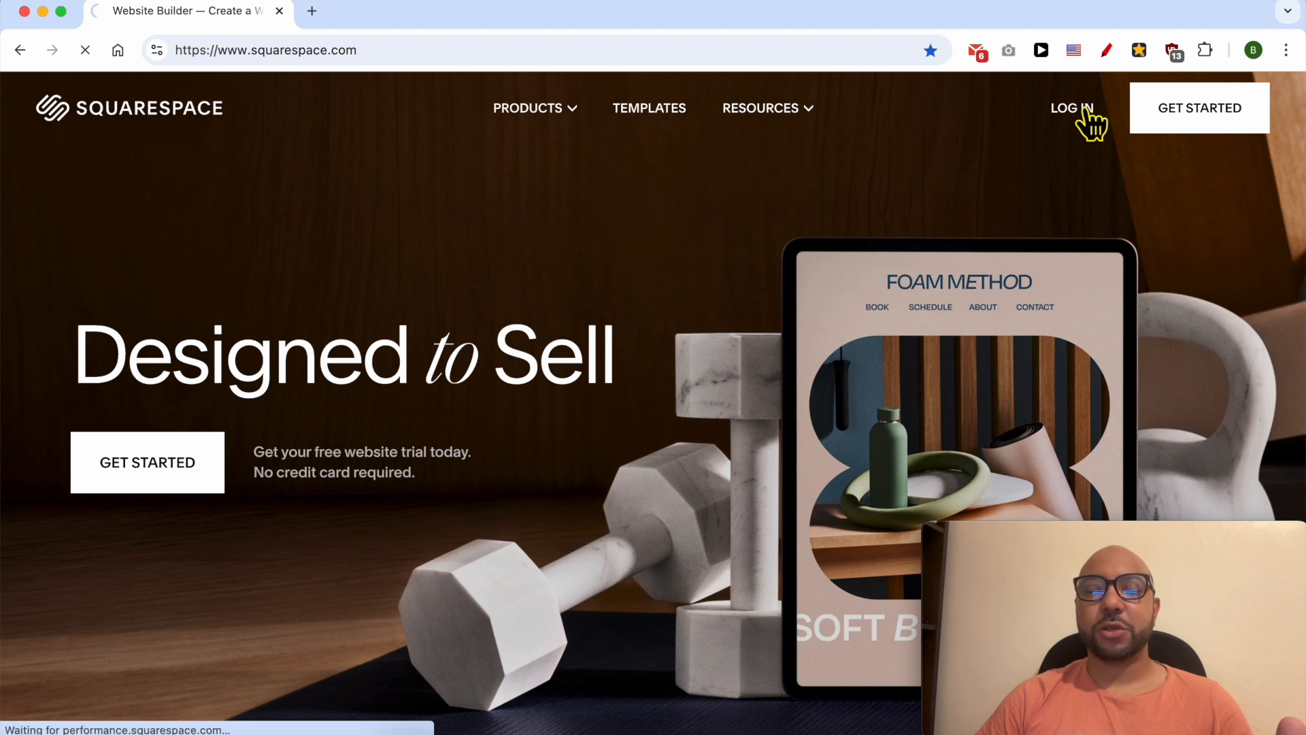
left_click(1071, 107)
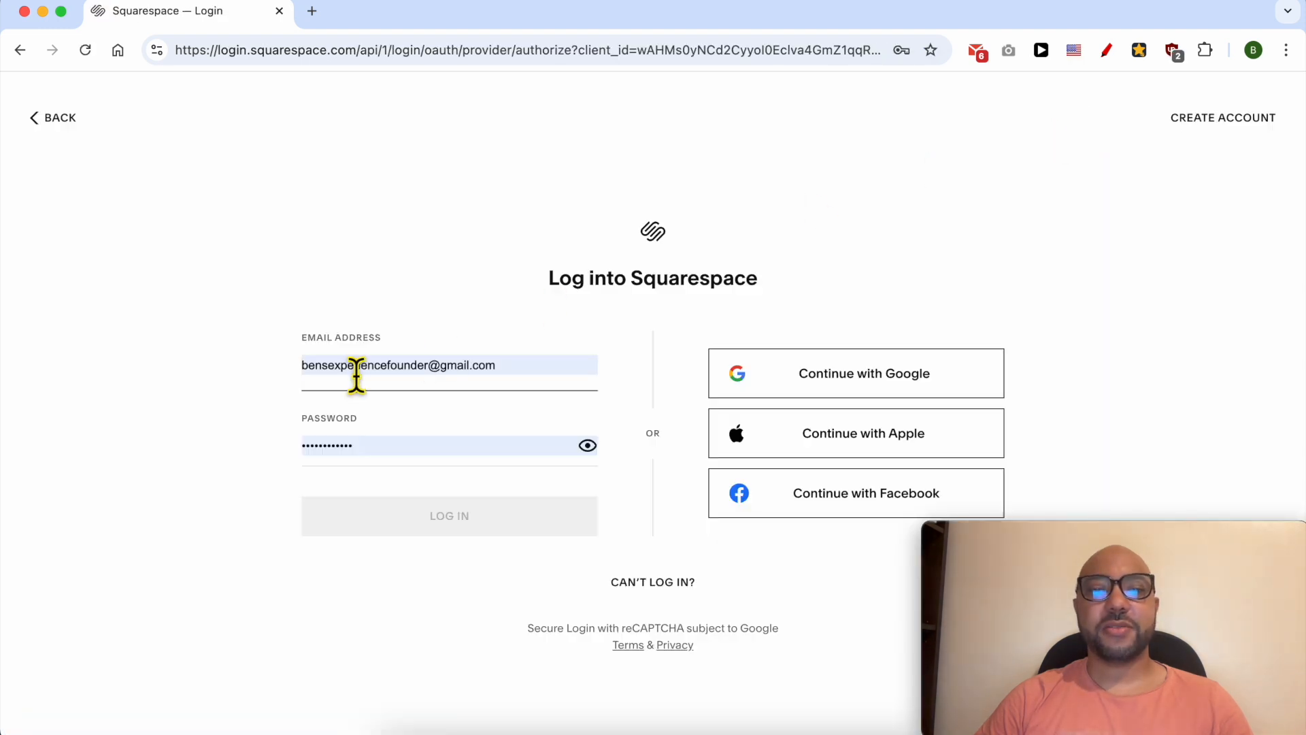
left_click(449, 515)
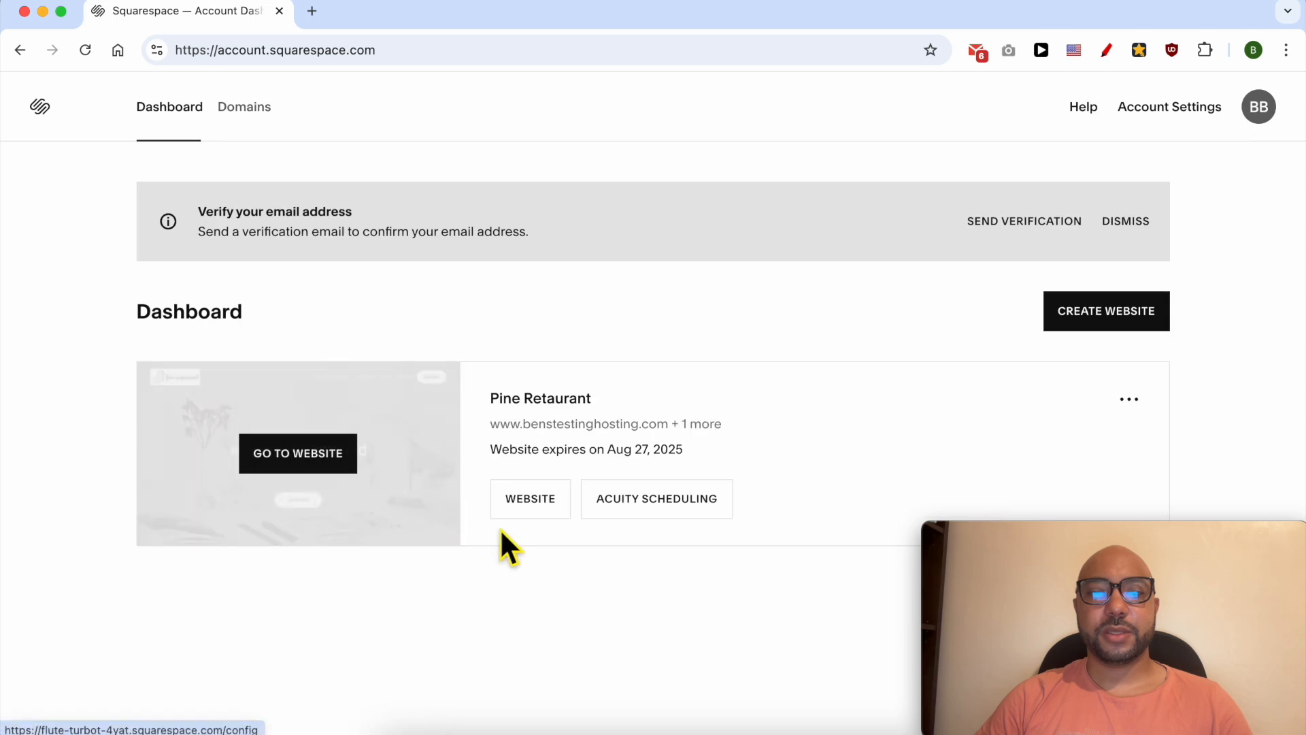
mouse_move(531, 497)
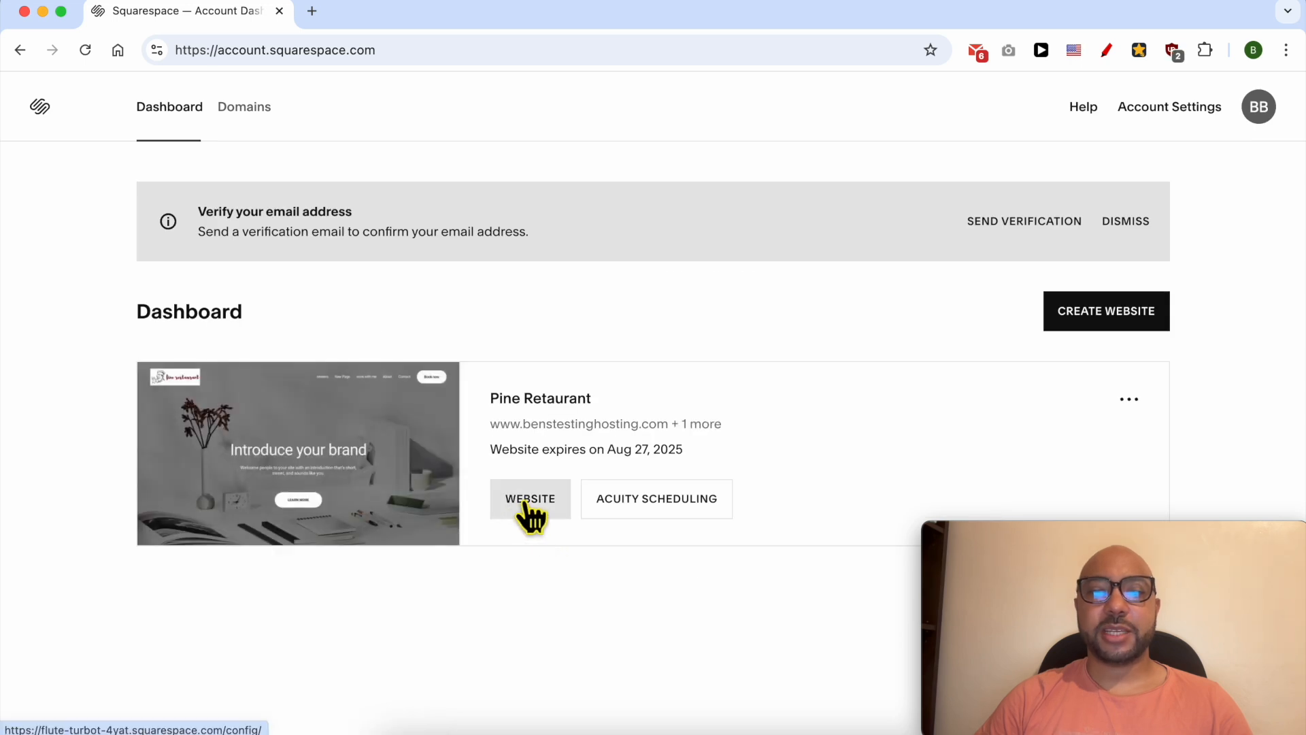
- Enter the Pine Retaurant site editor and bring up its Settings panel
left_click(529, 498)
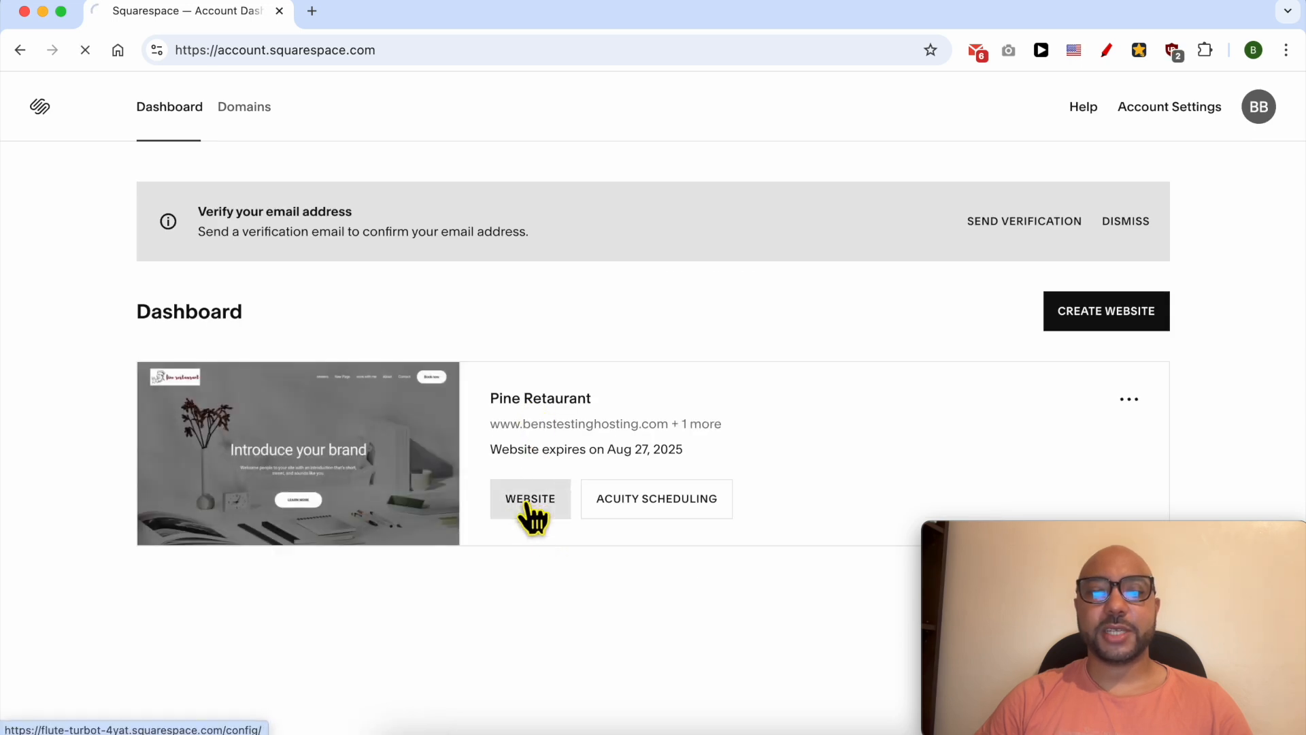
left_click(529, 498)
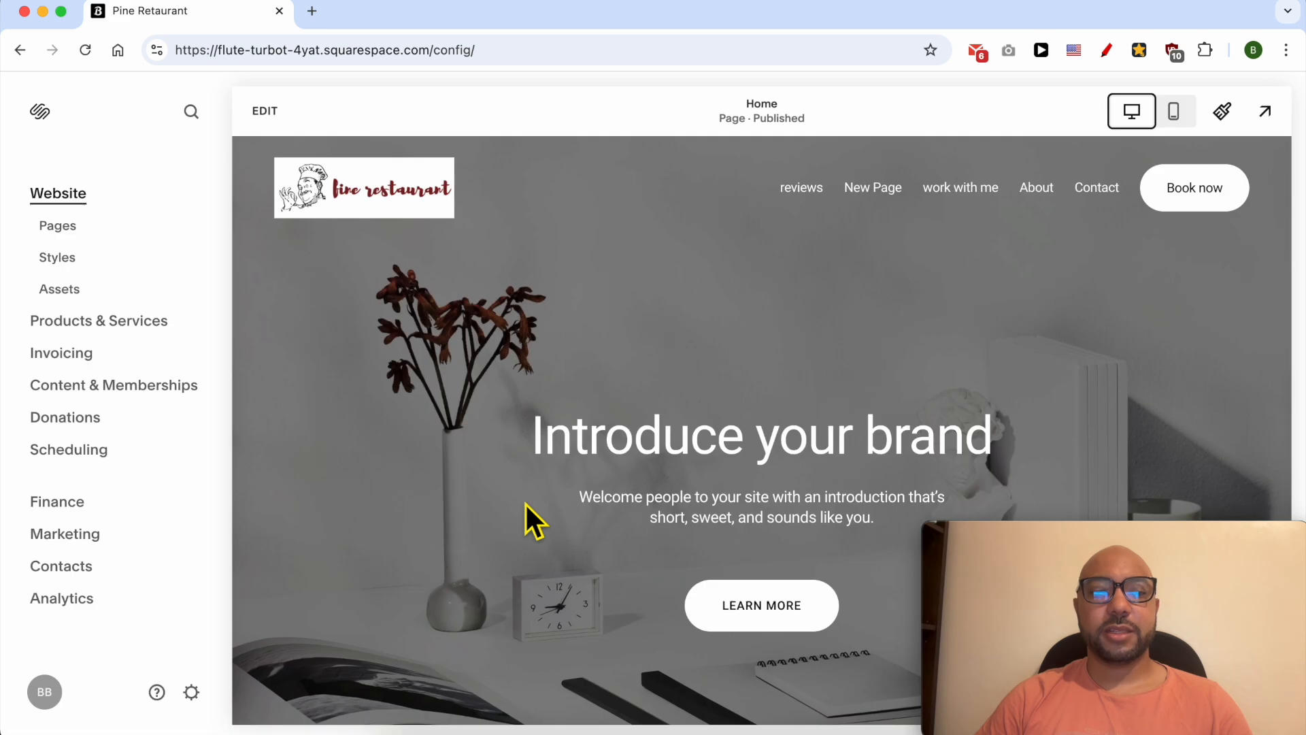
mouse_move(133, 630)
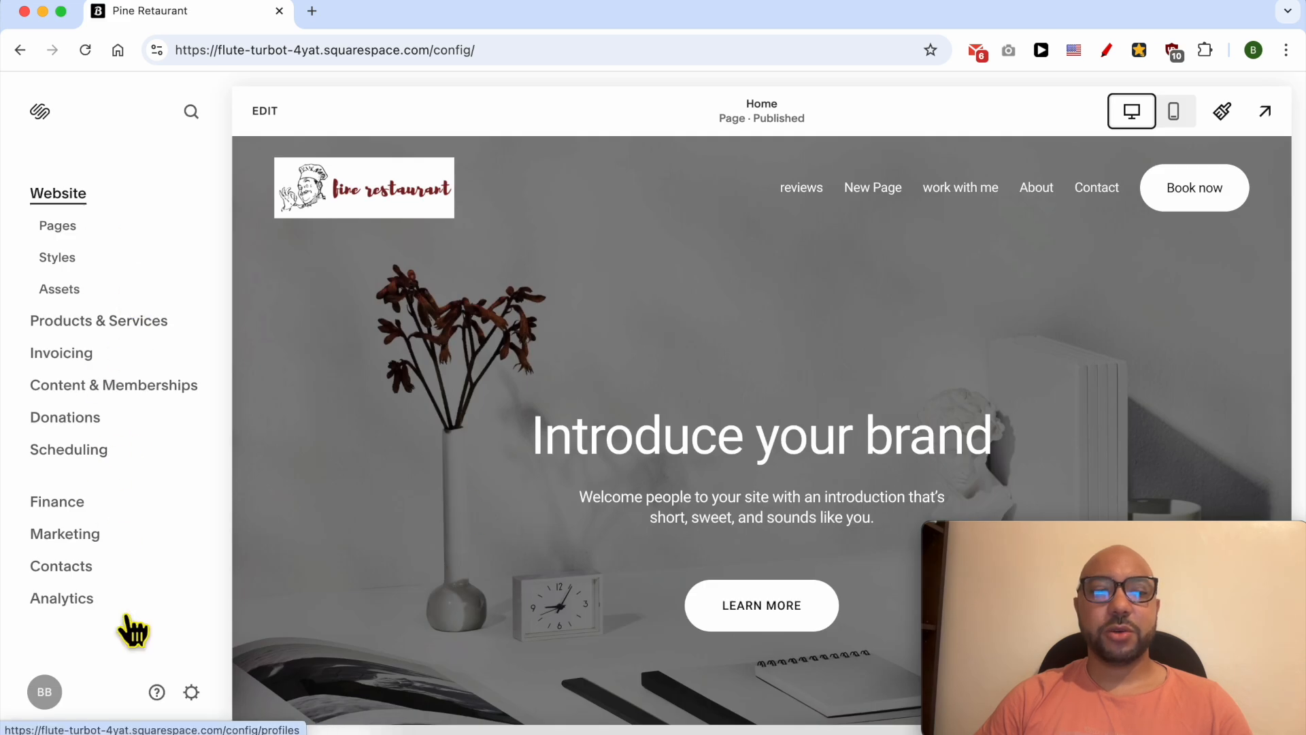
left_click(190, 692)
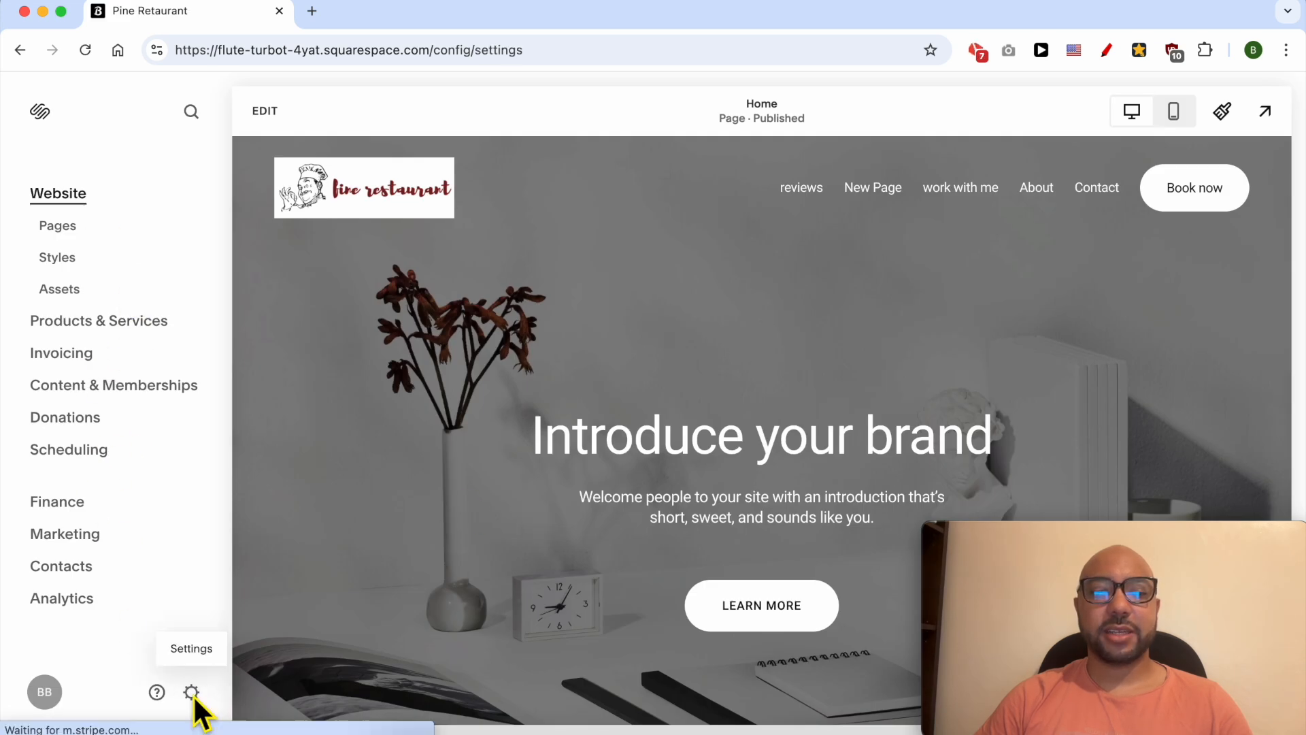
- Reach Billing > Invoices showing the August 27, 2024 invoice for $276.00
left_click(191, 691)
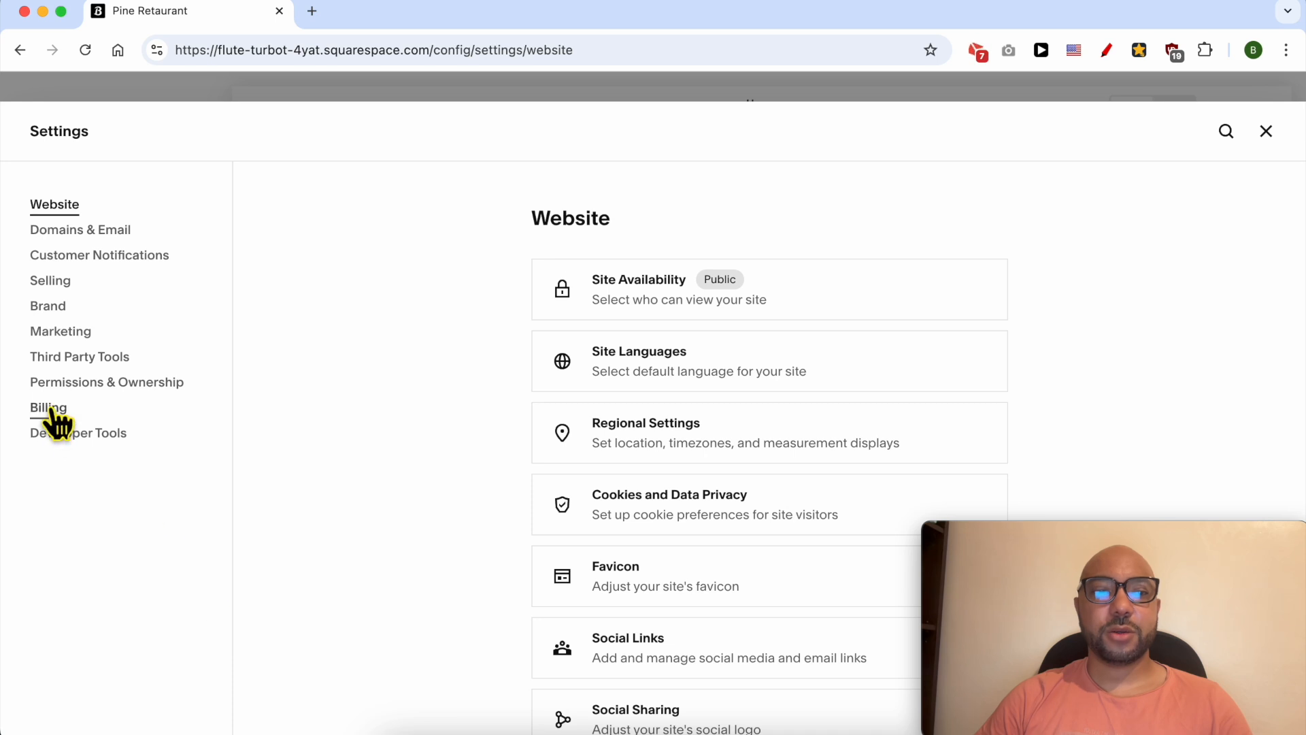
left_click(48, 407)
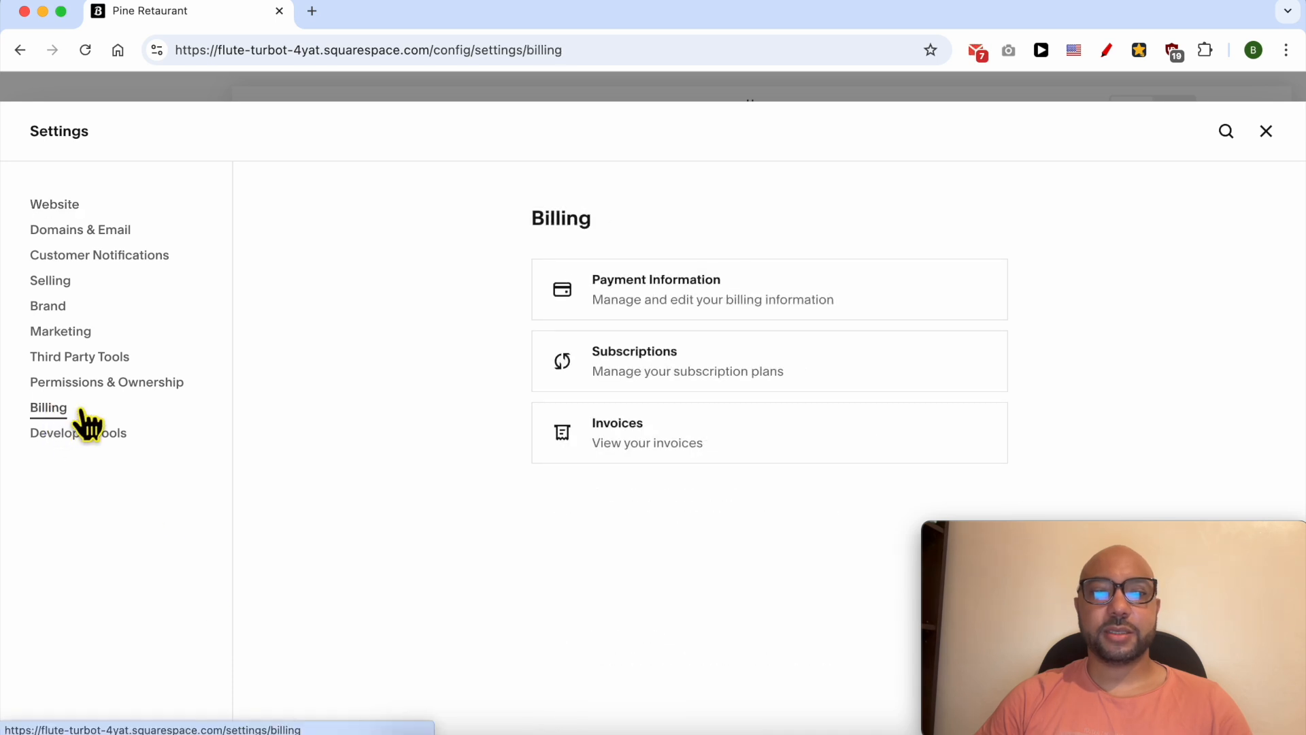
left_click(646, 432)
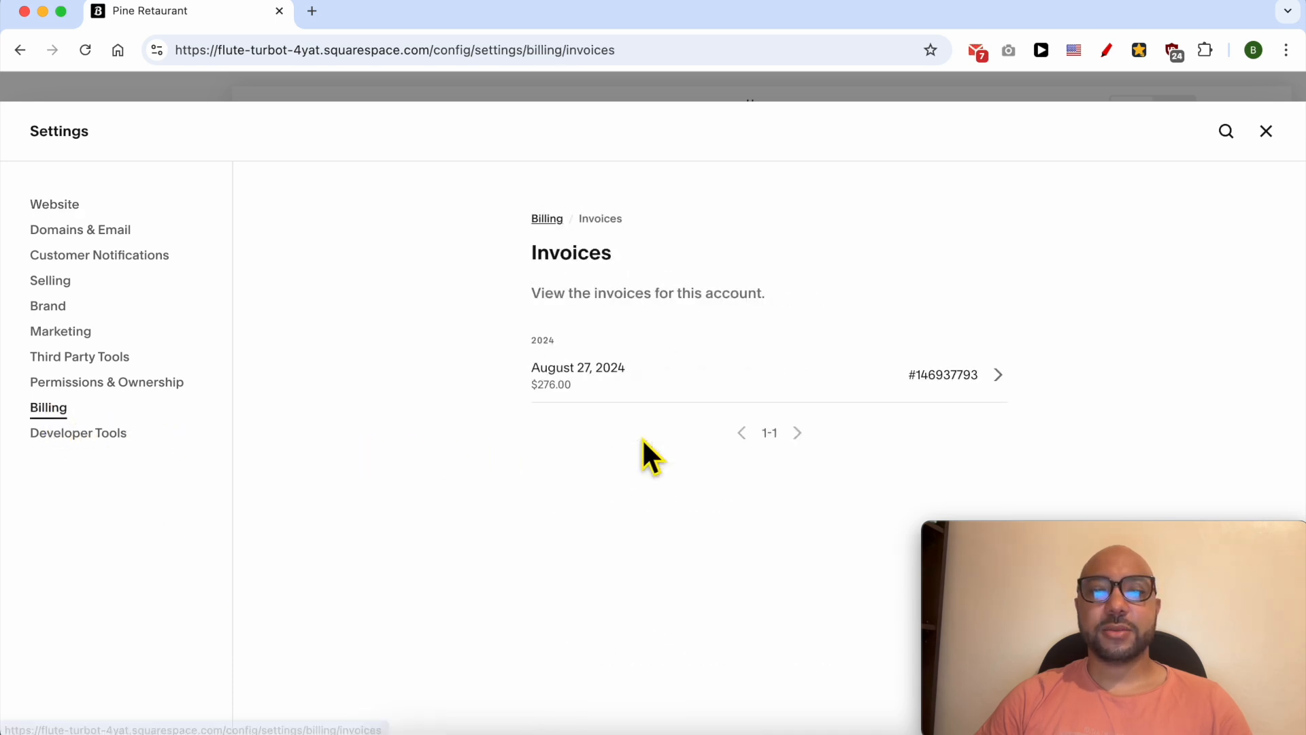
mouse_move(652, 391)
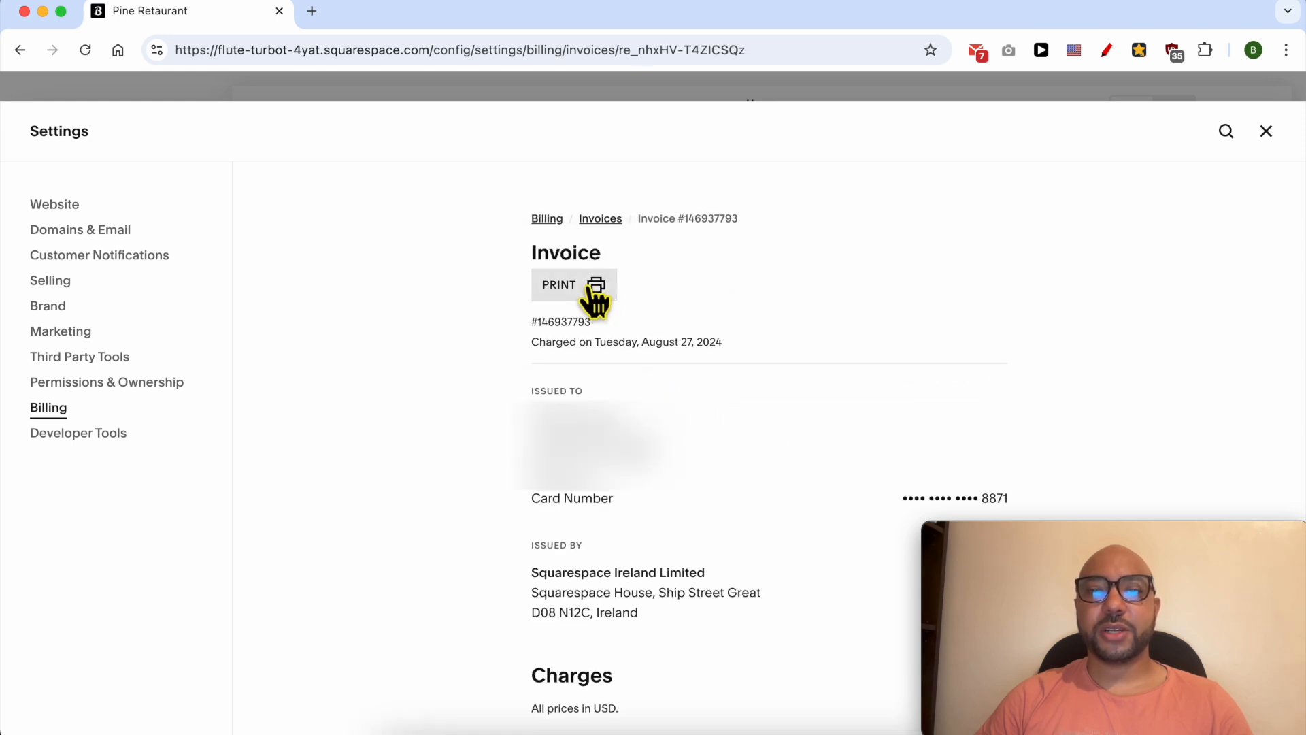
- Print the invoice to PDF as 'Pine Retaurant' in Downloads and return to the page
left_click(558, 285)
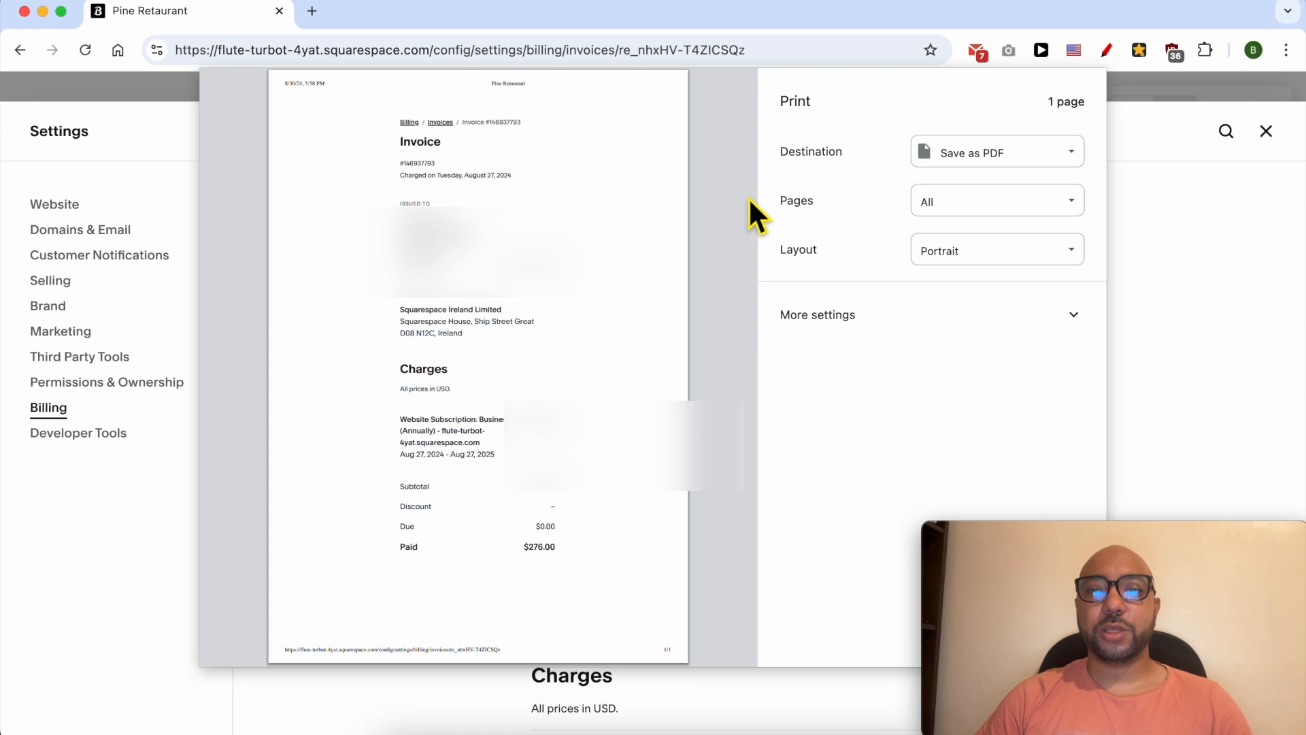
left_click(996, 151)
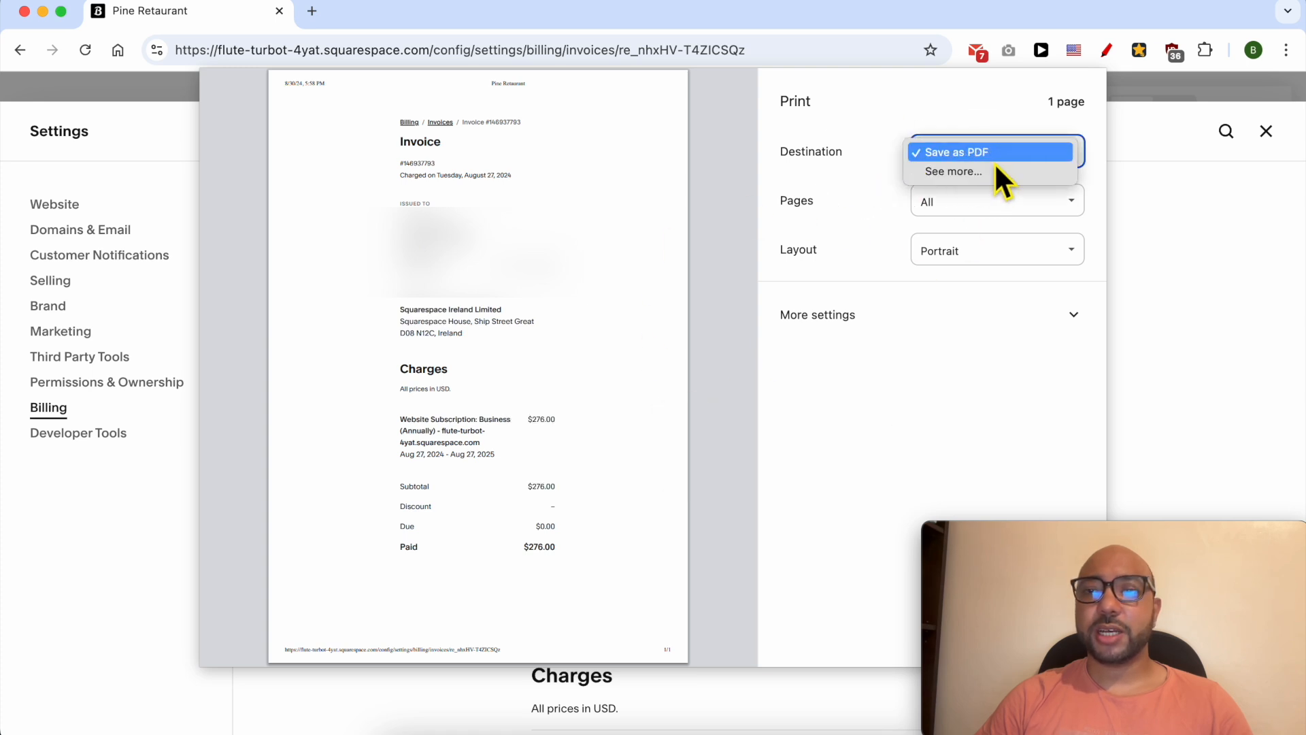
left_click(955, 151)
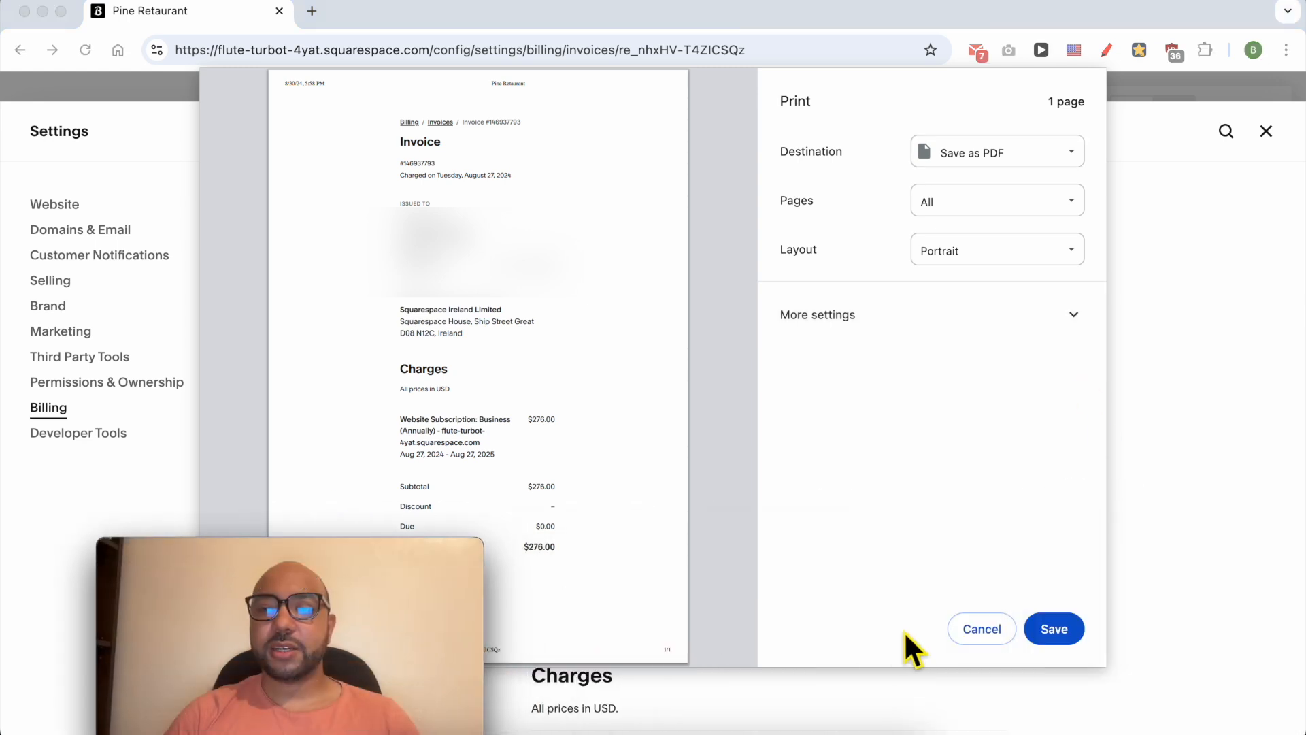
left_click(1052, 628)
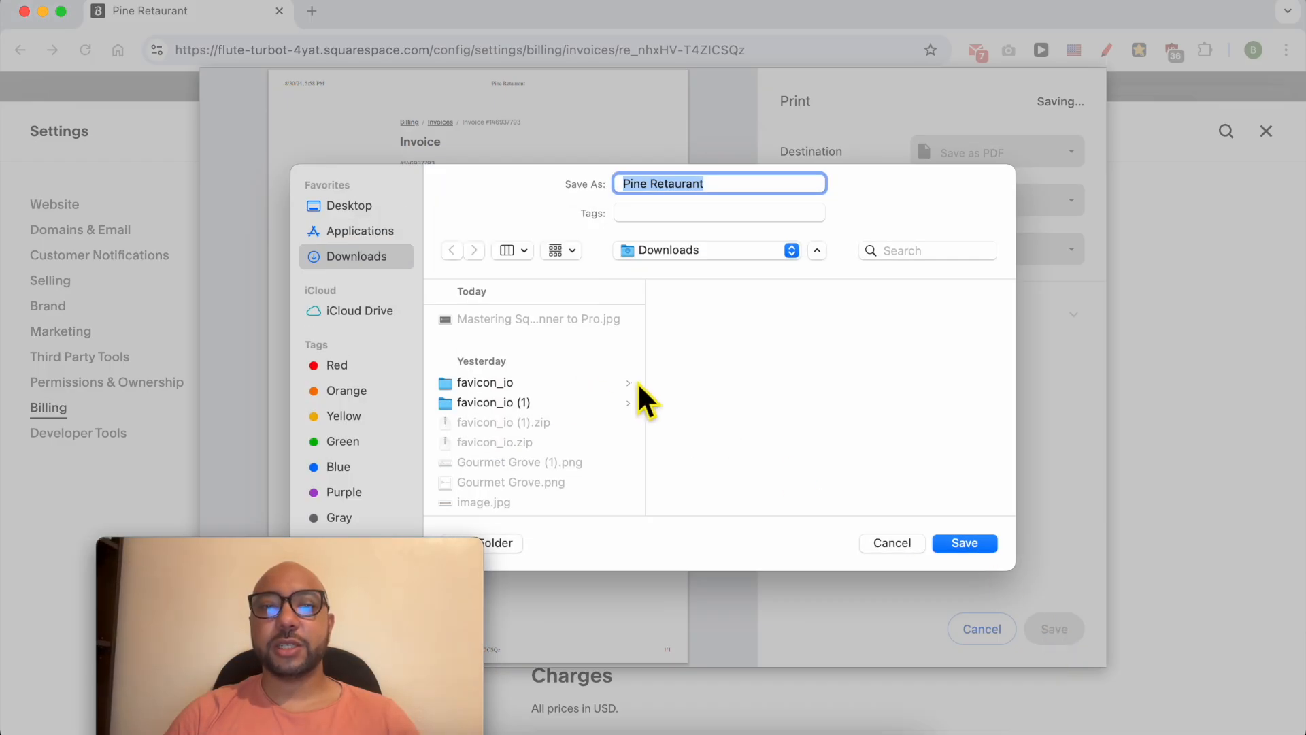
mouse_move(963, 543)
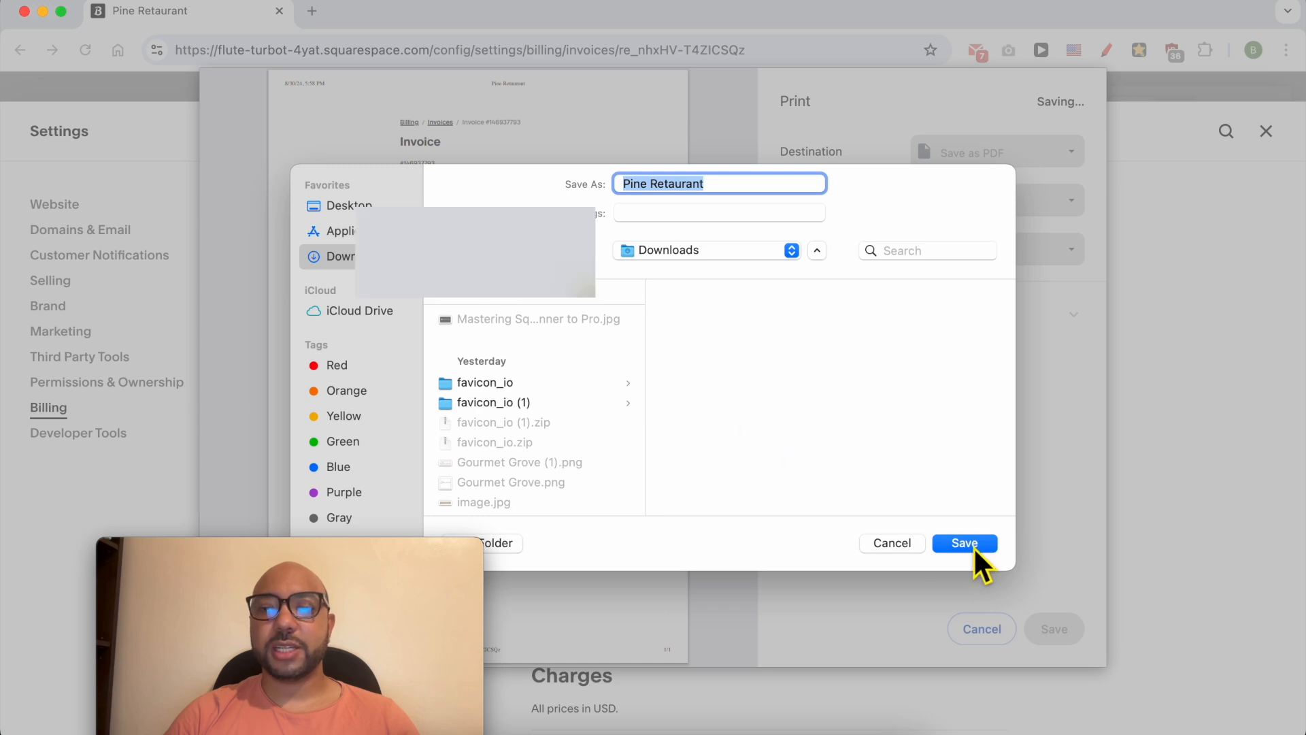
left_click(963, 542)
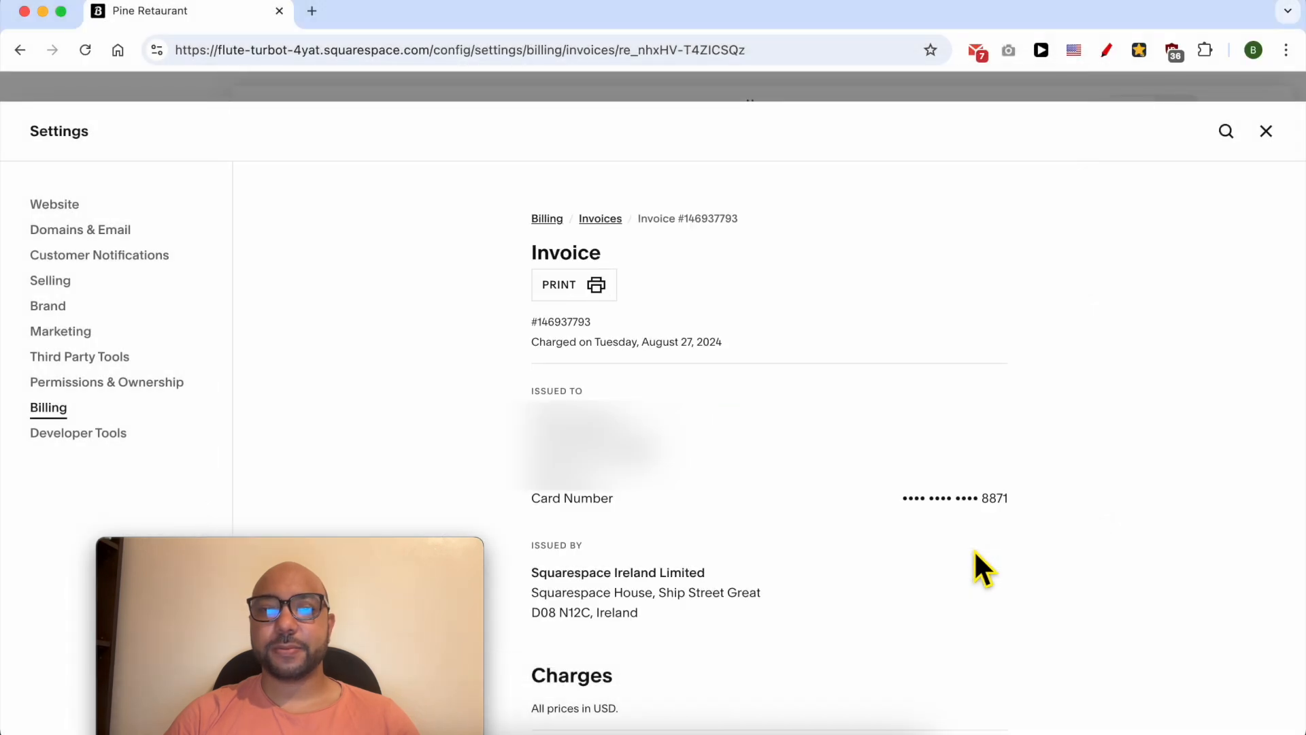
left_click(400, 11)
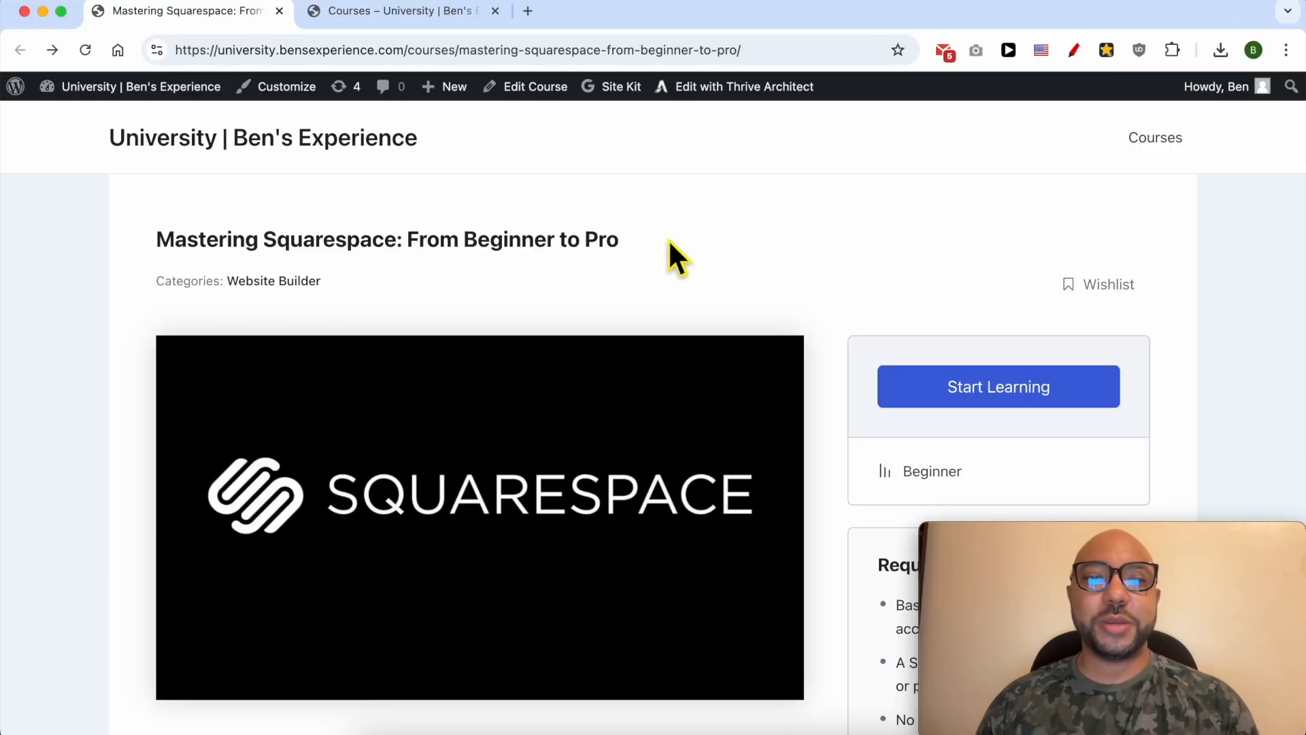
mouse_move(654, 259)
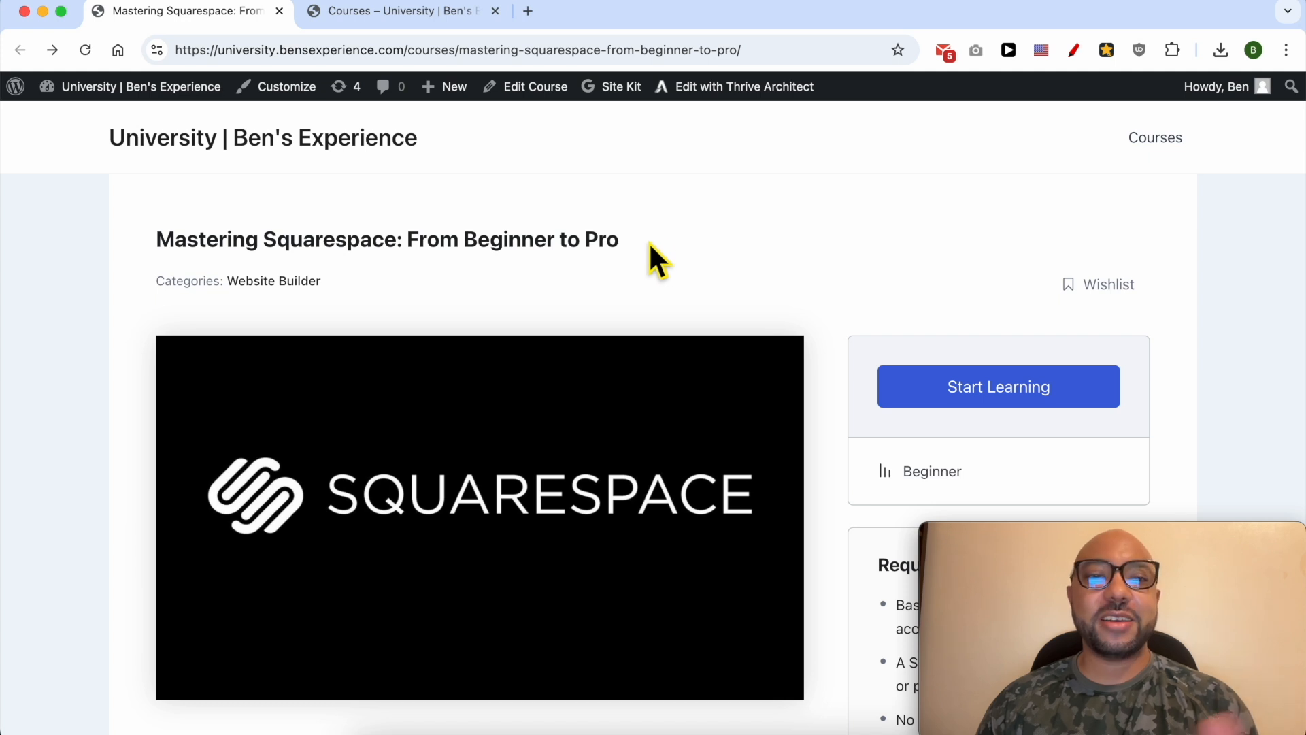
- Scroll to Course Content and expand the Mastering Squarespace modules, including Managing and Maintaining Your Website
double_click(264, 137)
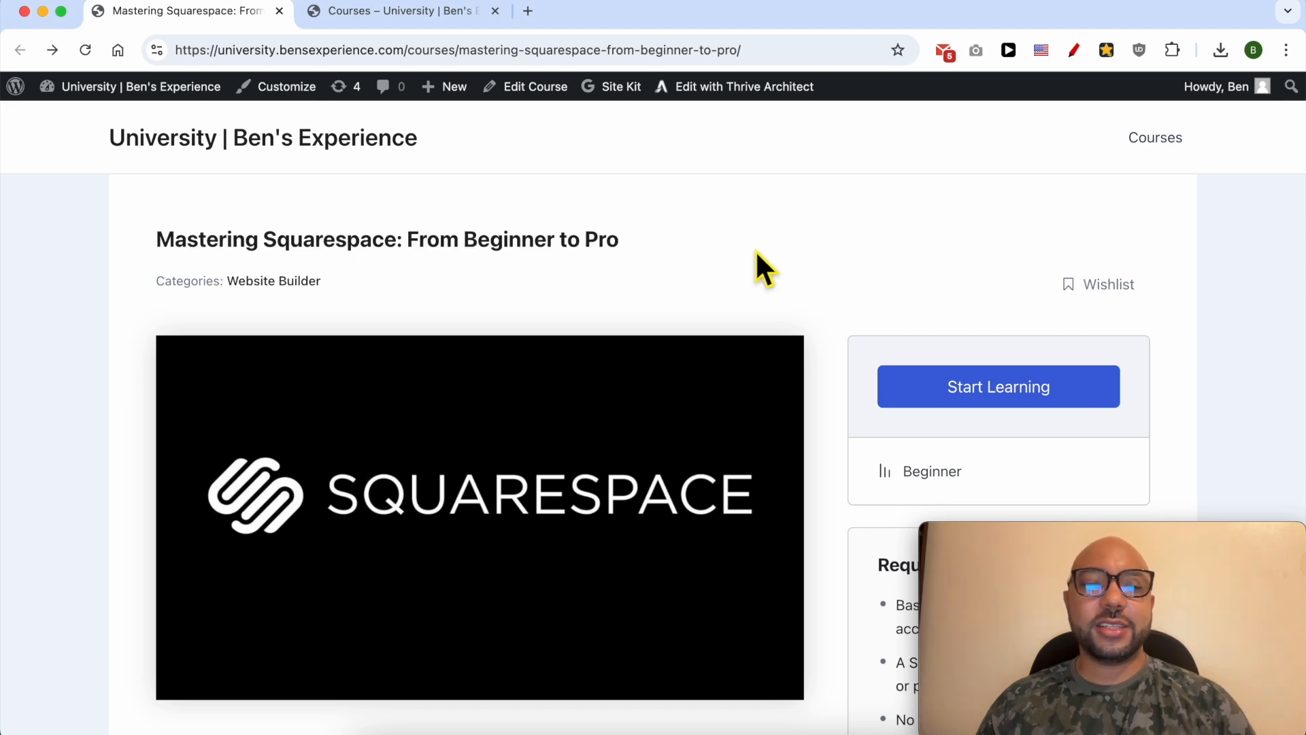
scroll("down", 3)
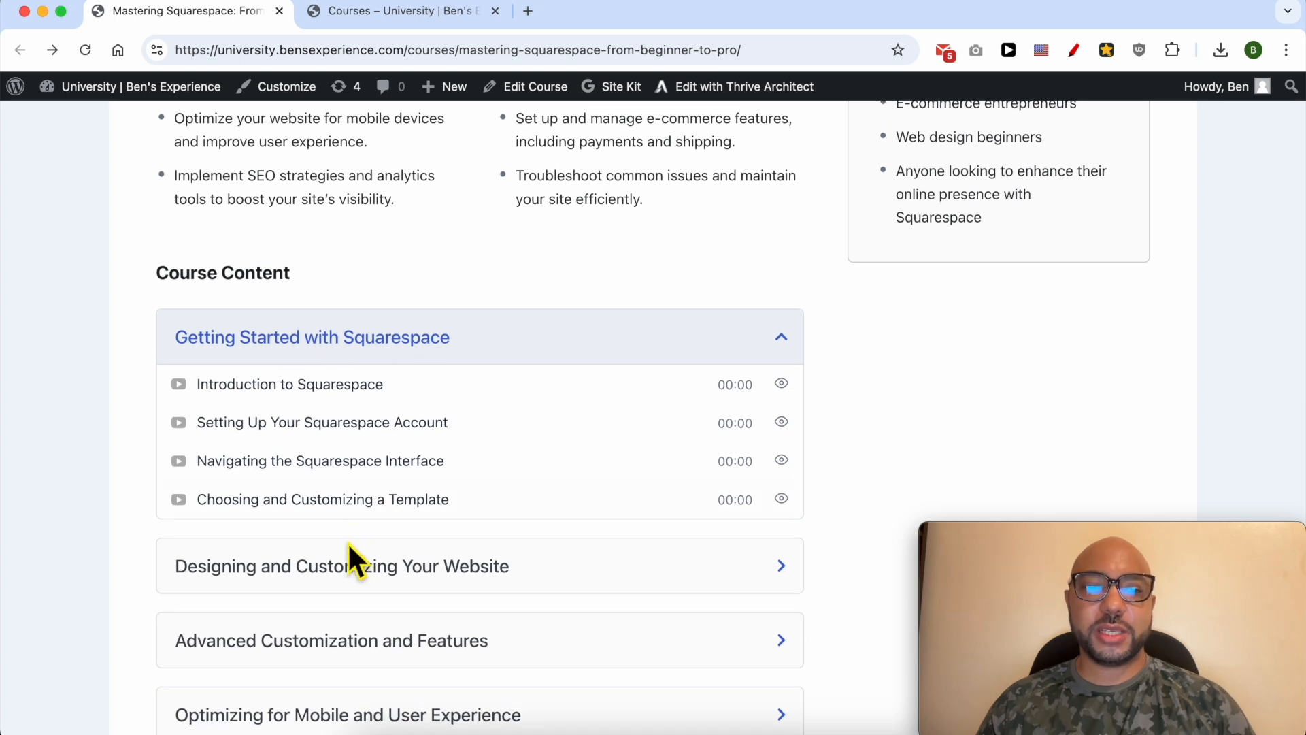
scroll("down", 3)
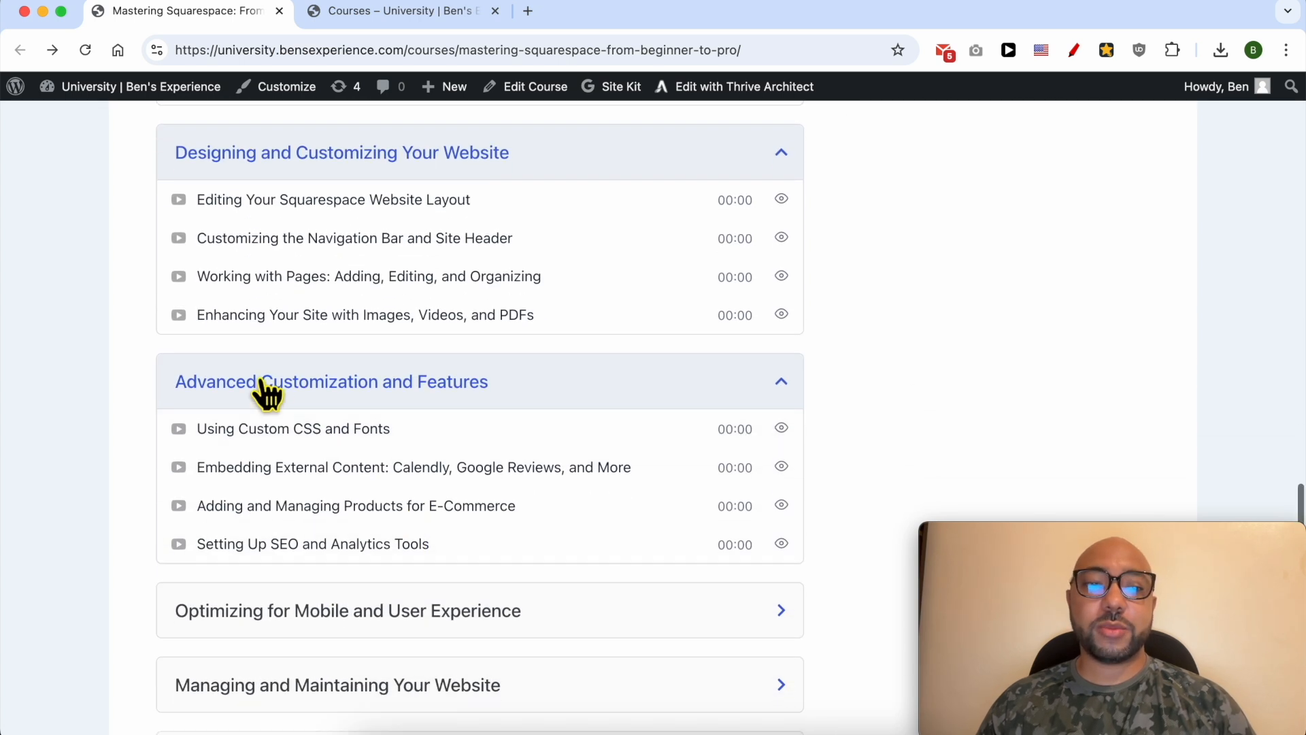
scroll("down", 3)
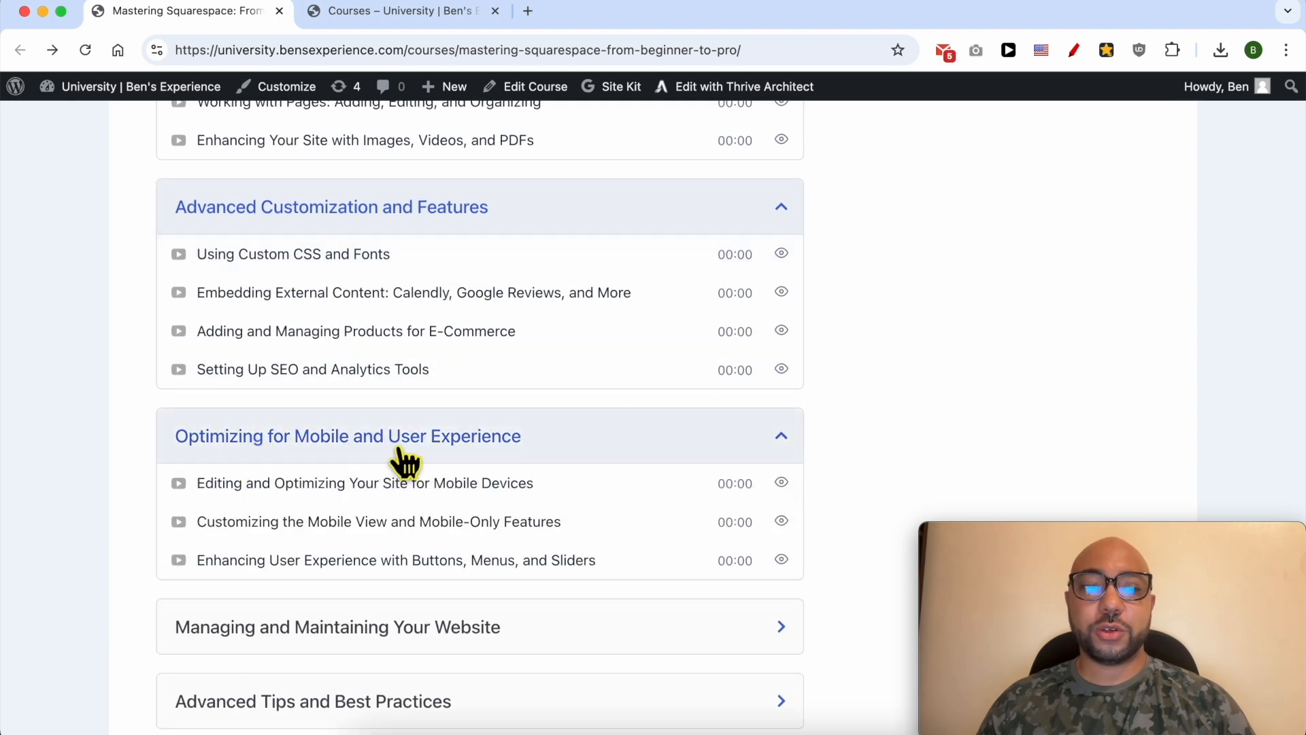
scroll("down", 3)
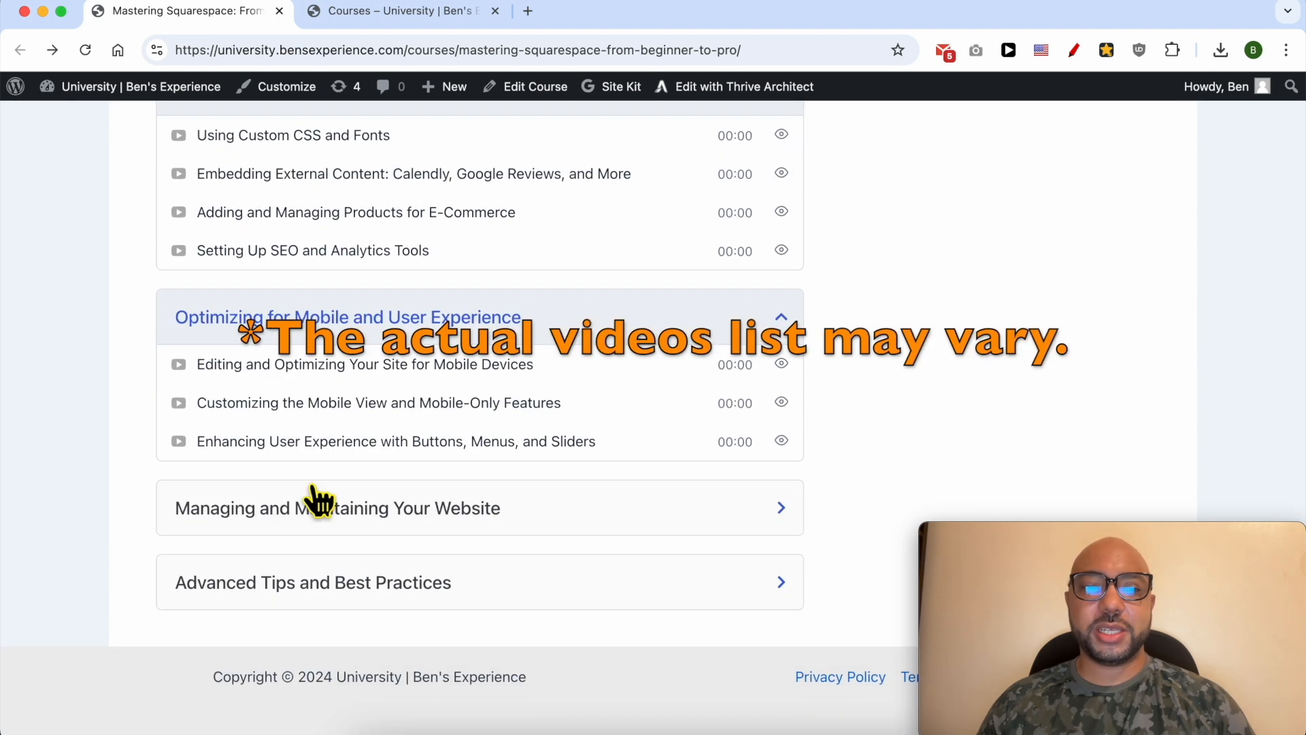
left_click(336, 507)
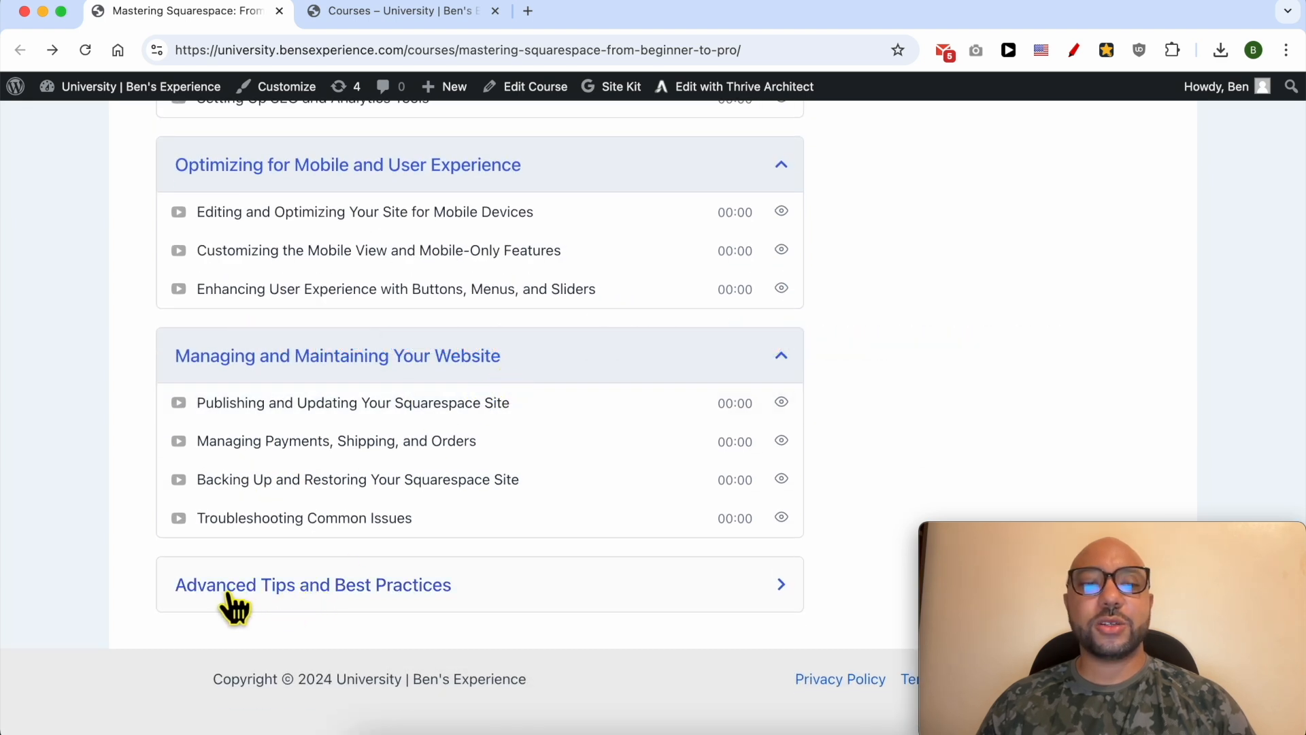
left_click(313, 584)
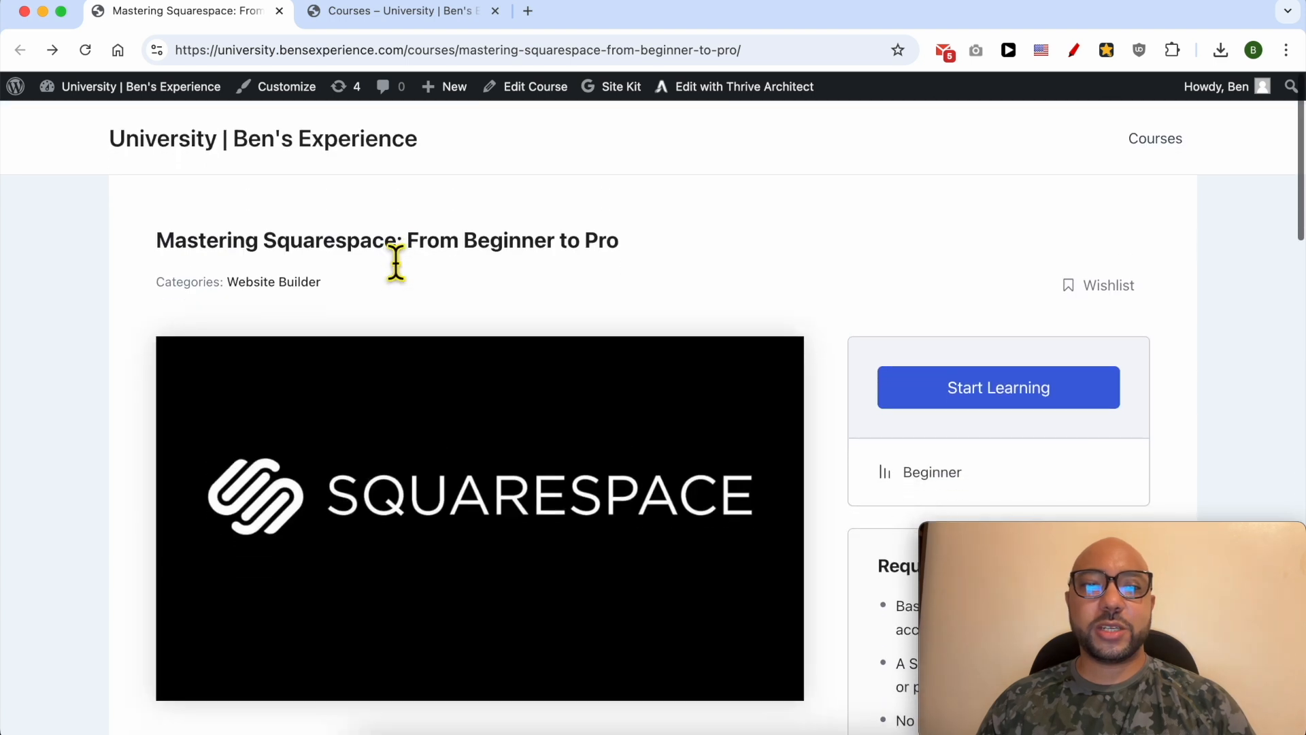
mouse_move(392, 46)
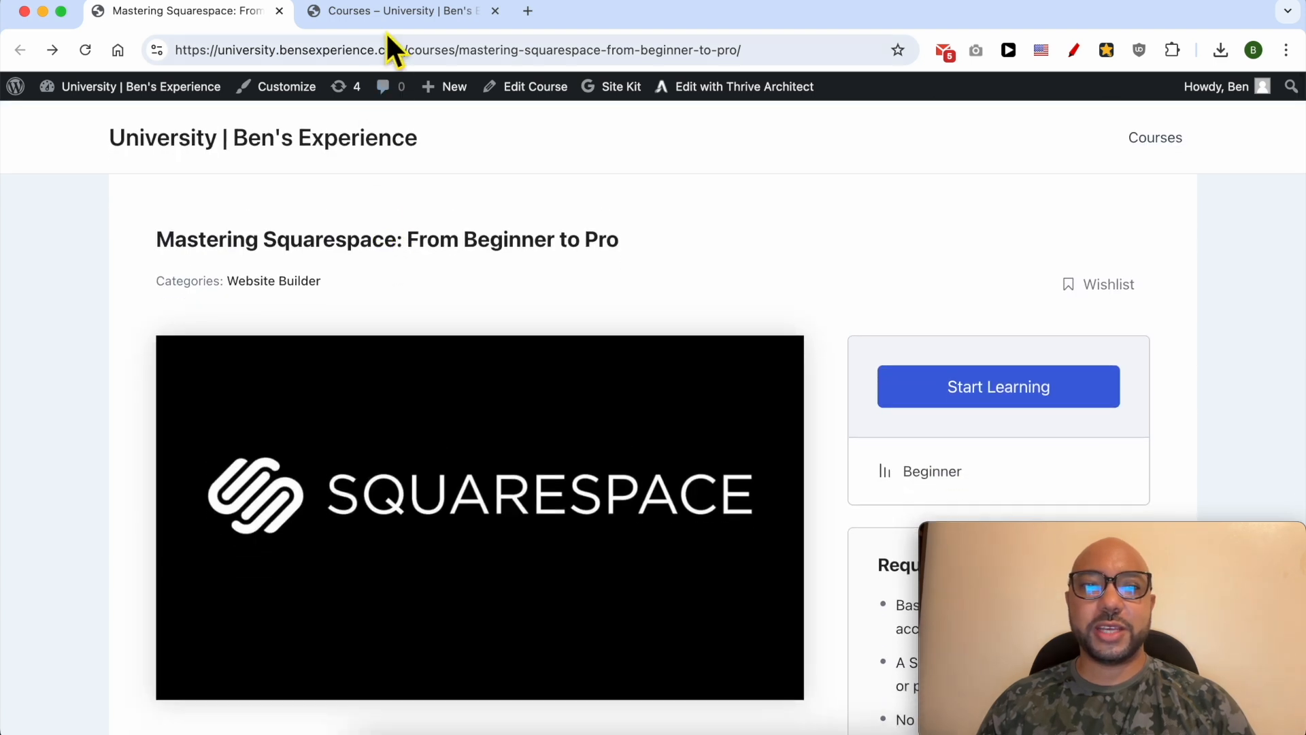
- Switch to the Courses tab and scroll through the course catalog grid
left_click(396, 11)
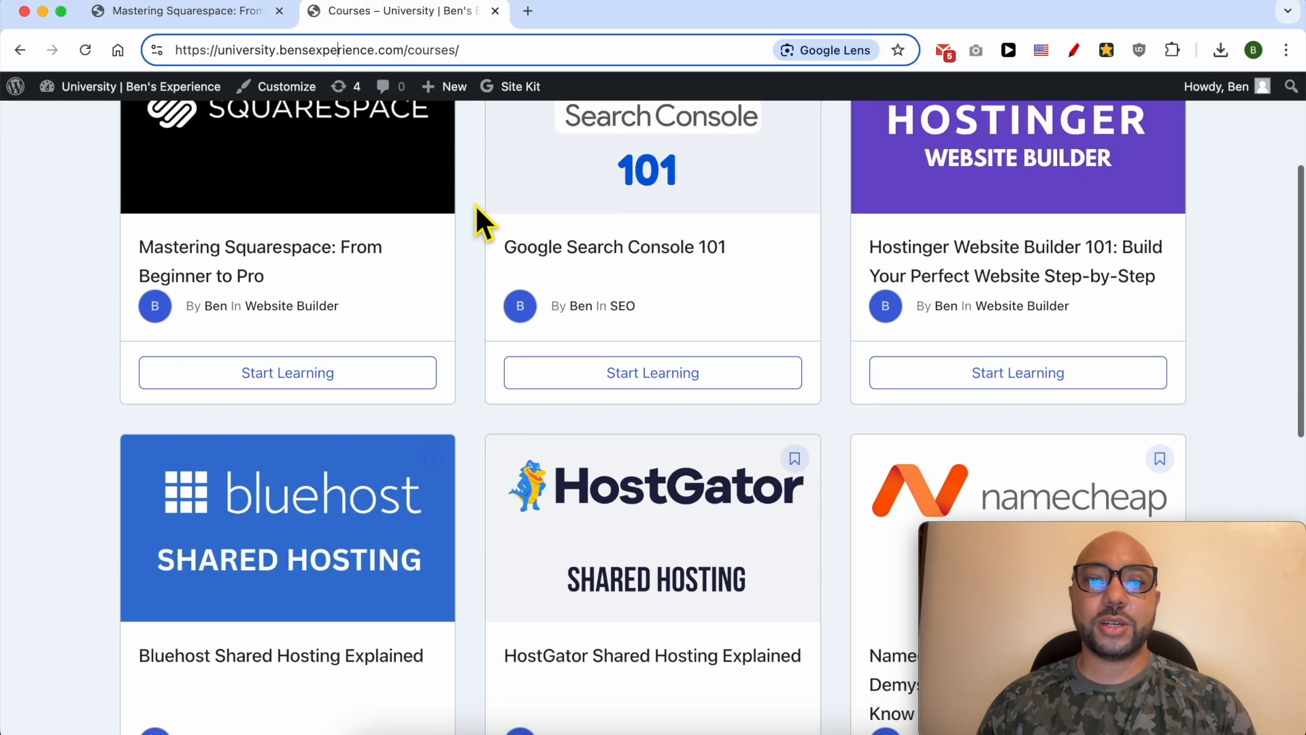
scroll("down", 3)
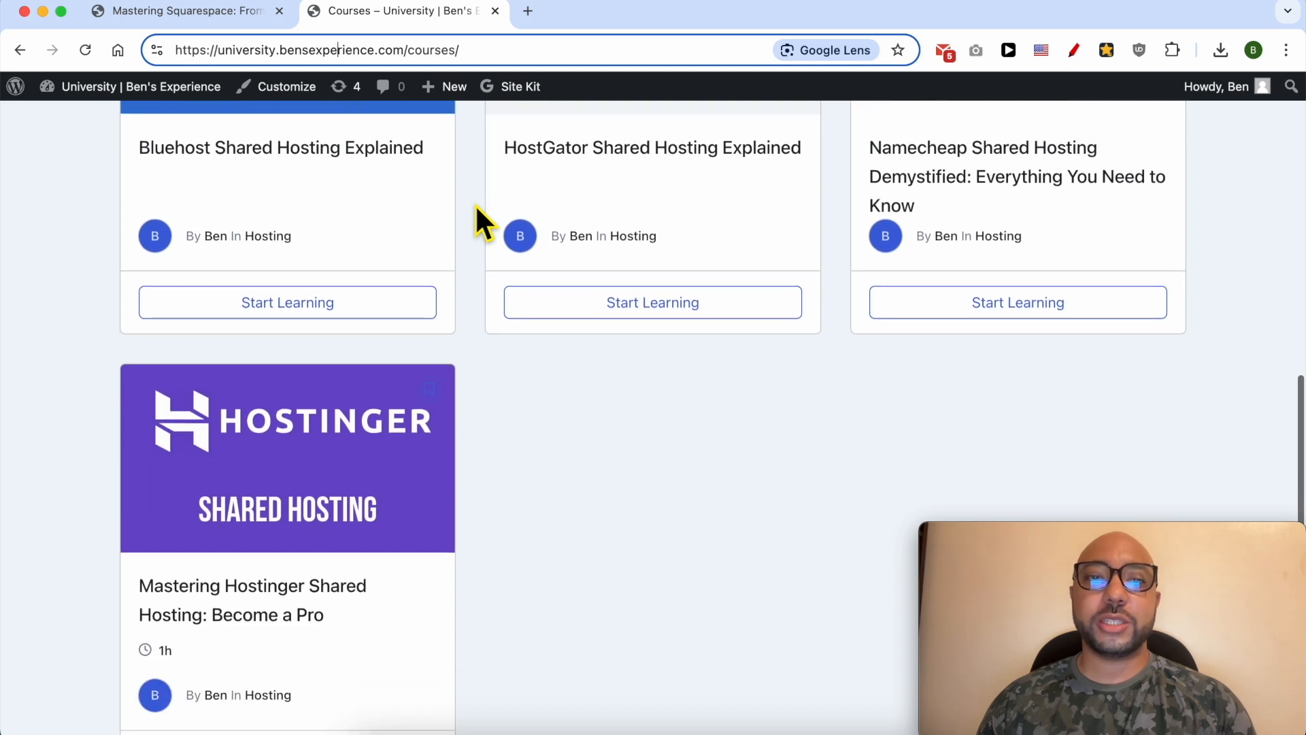
scroll("down", 3)
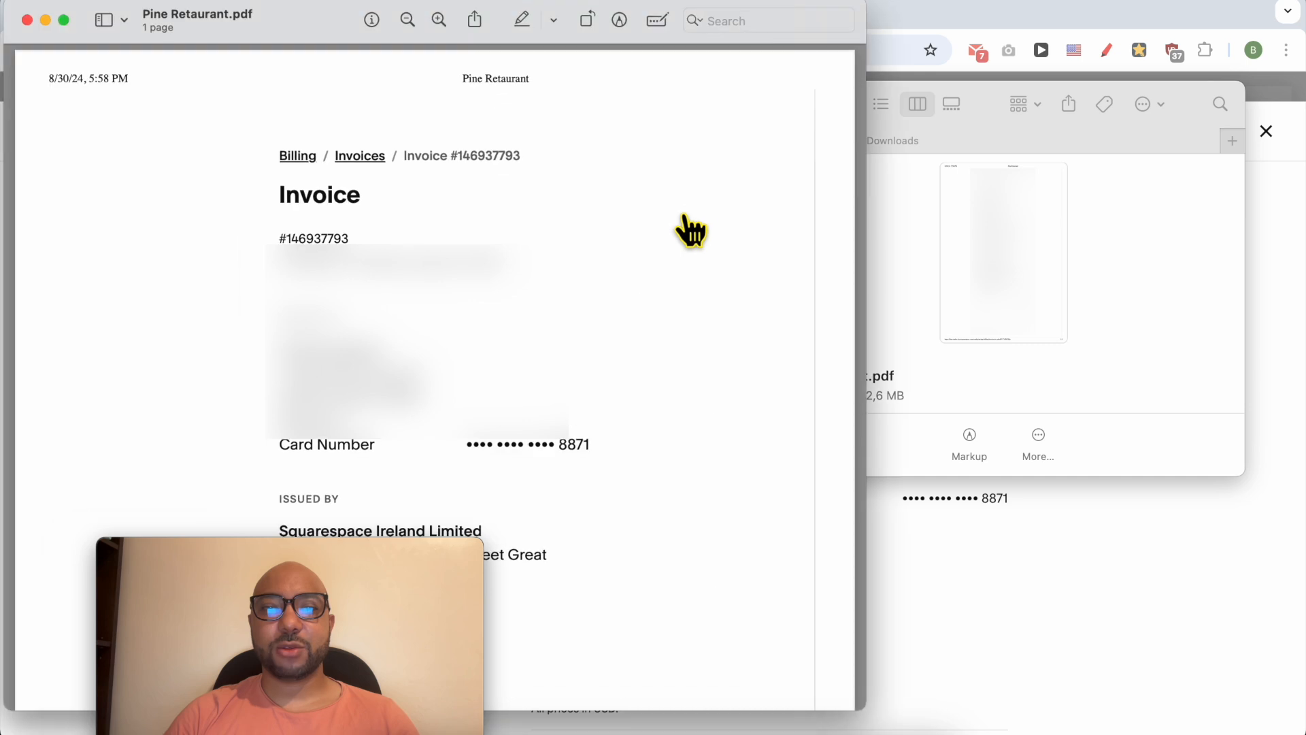
mouse_move(630, 276)
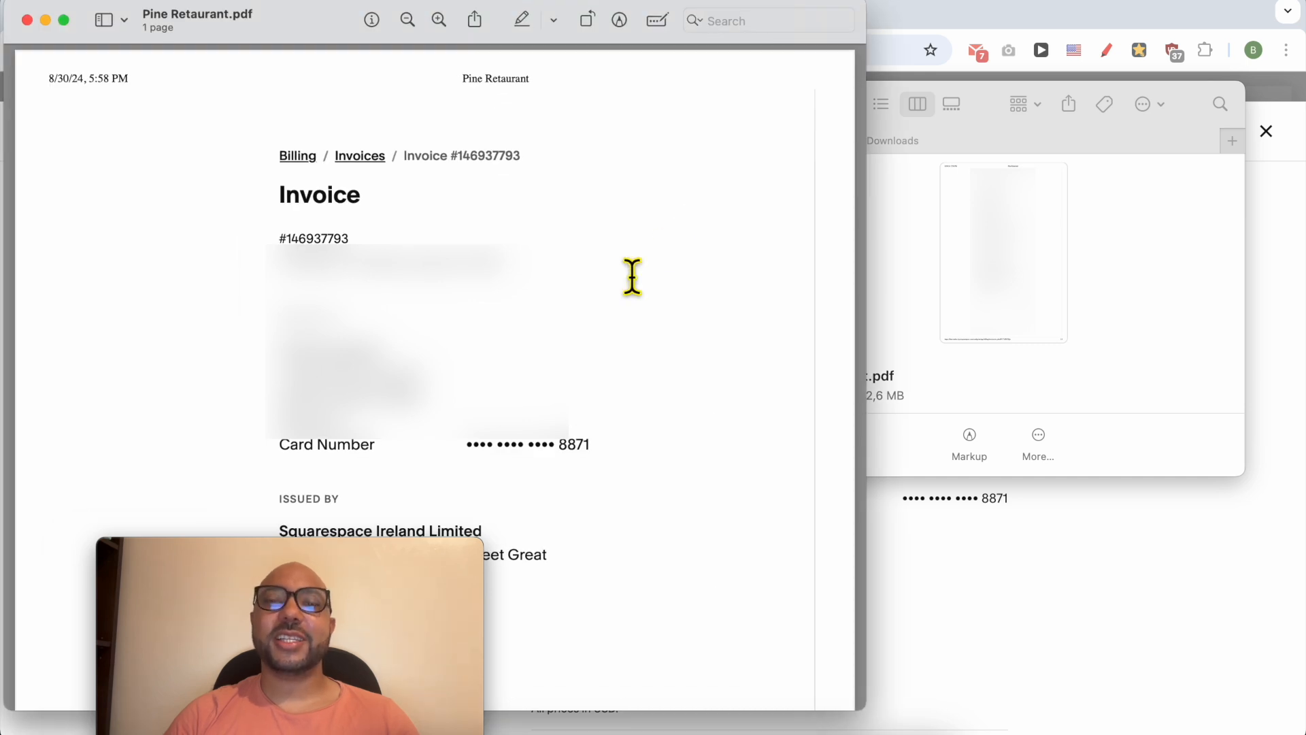